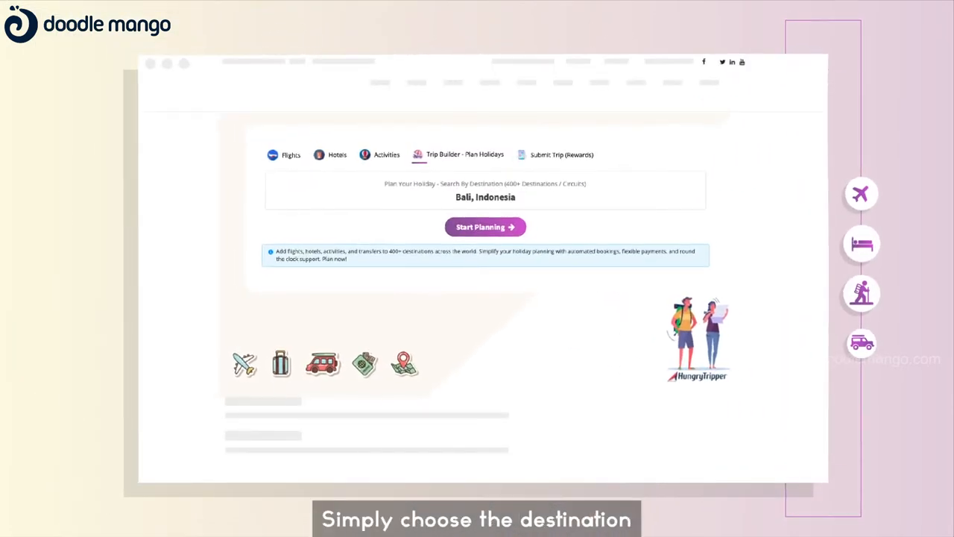
Start planning the Bali, Indonesia trip to reach the empty Trip Builder details form.
click(485, 227)
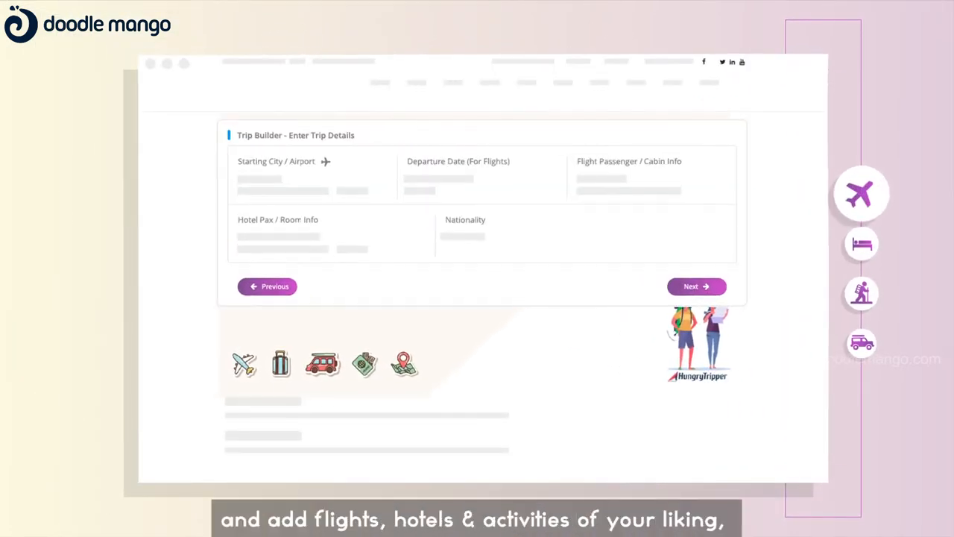